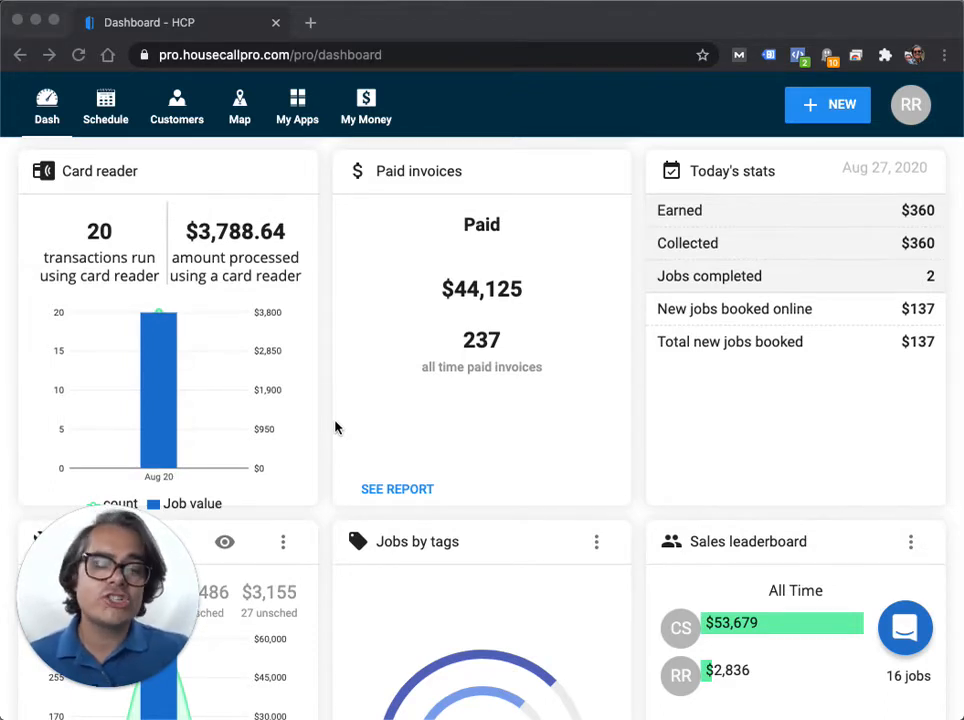
mouse_move(334, 201)
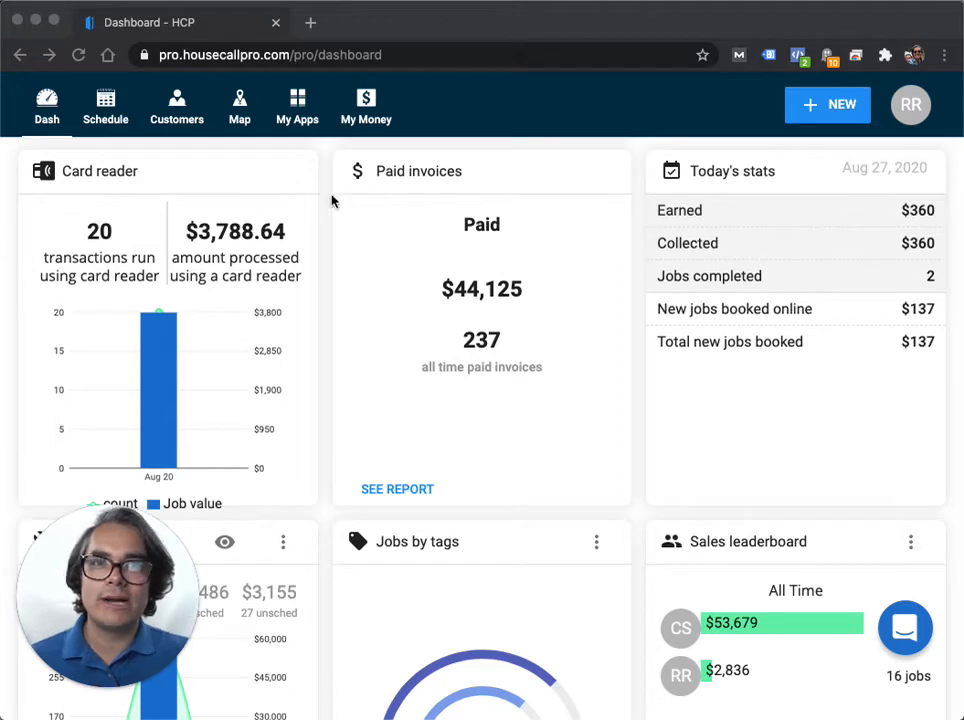
Open the Reviews app from the My Apps menu.
click(296, 105)
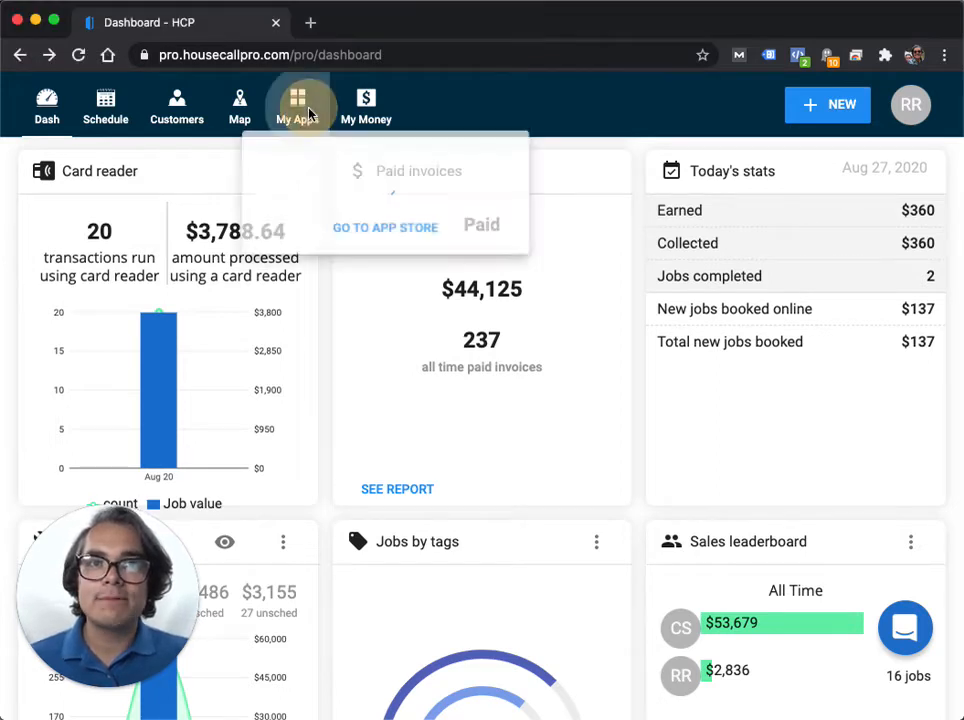
click(297, 105)
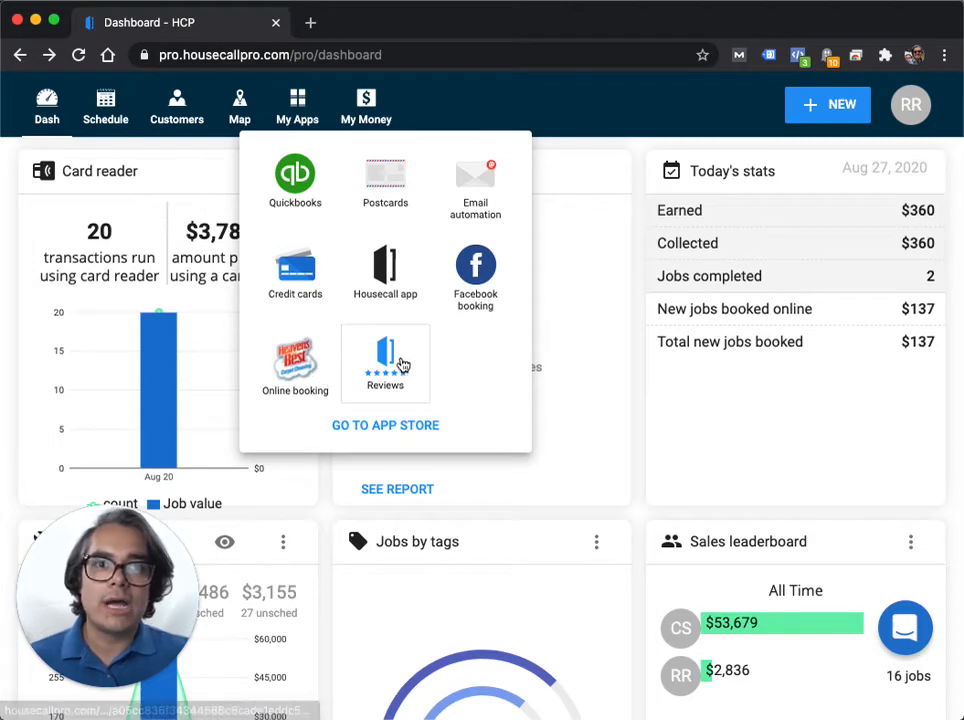
click(385, 362)
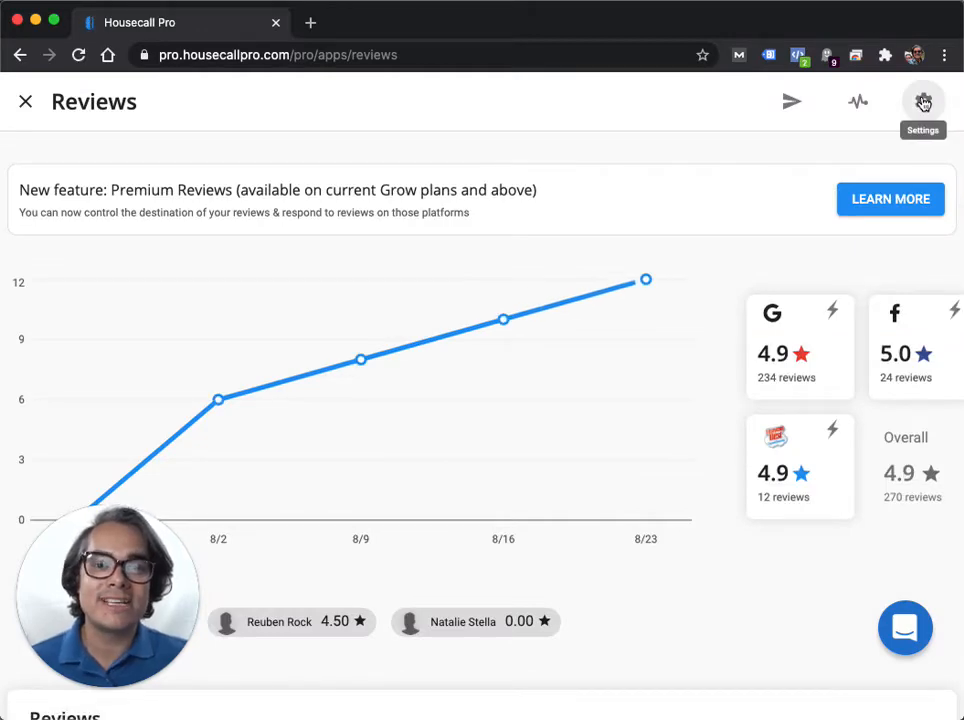
Open the Reviews settings panel to view the connected Google and Facebook accounts.
click(922, 101)
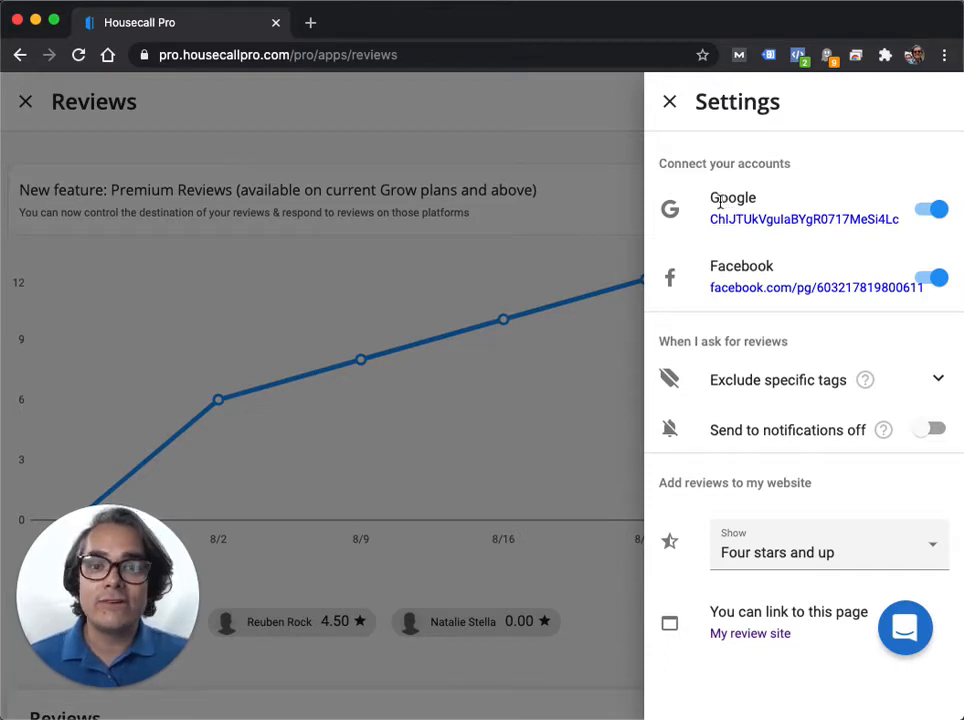
mouse_move(728, 265)
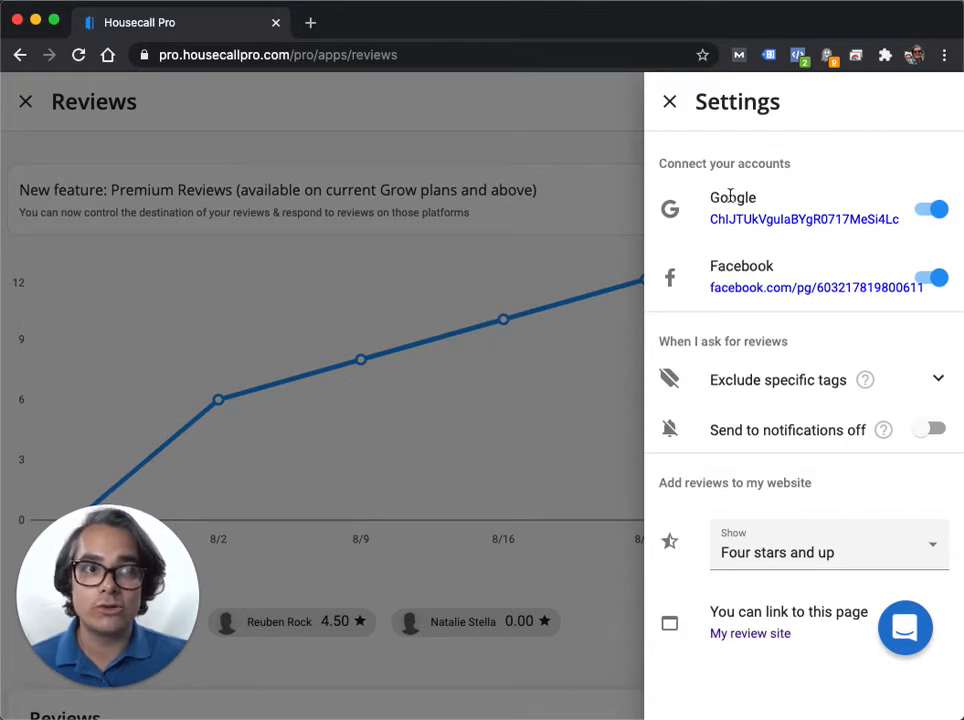
mouse_move(745, 277)
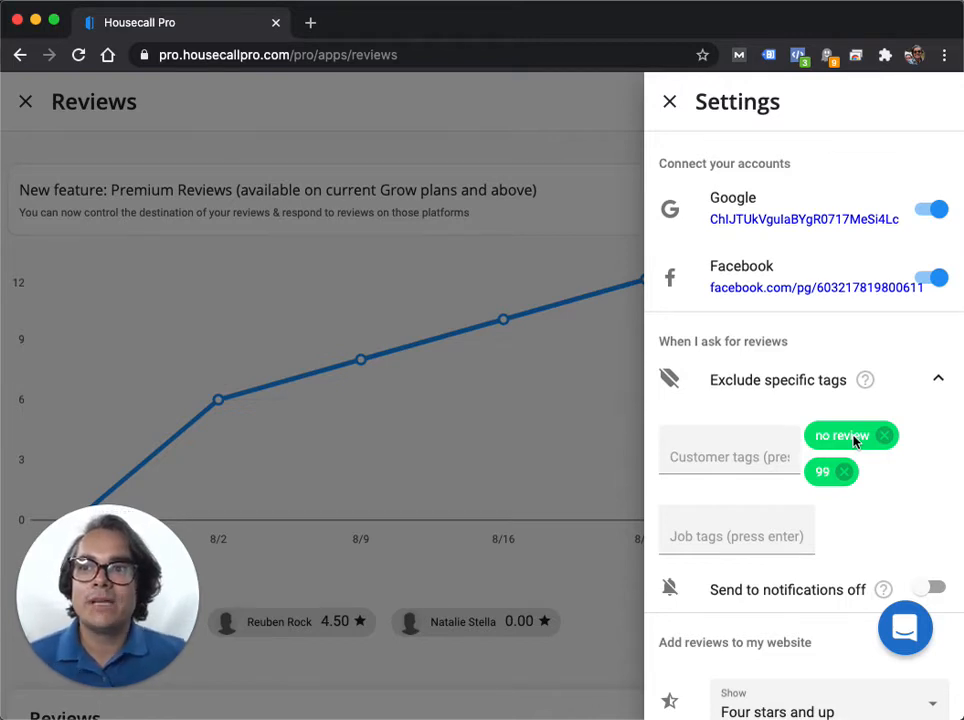
mouse_move(669, 101)
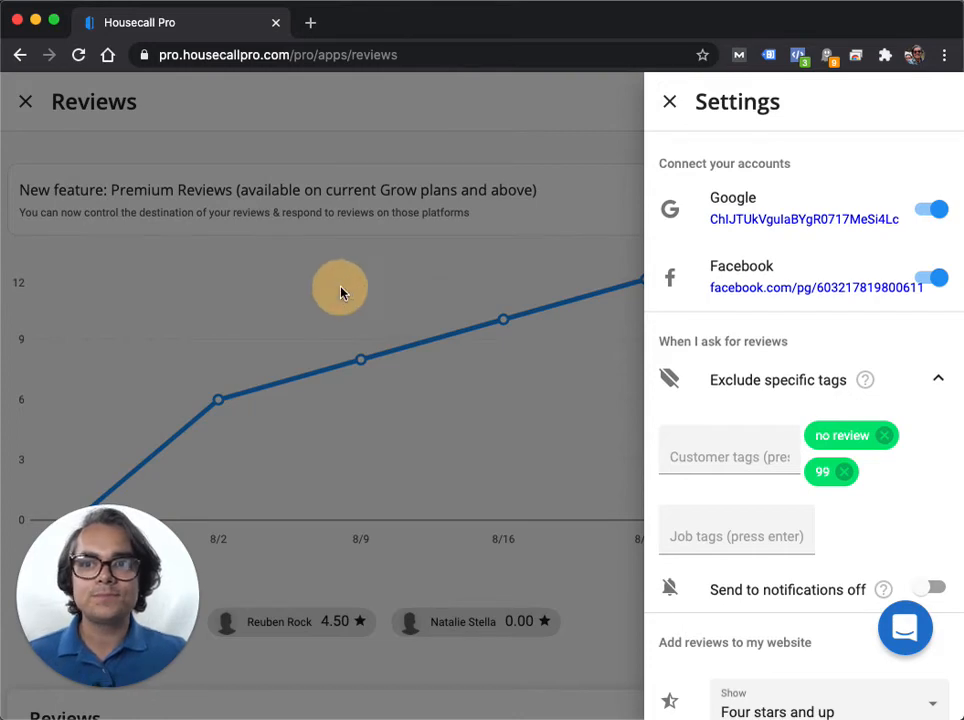
Close the Reviews settings after confirming the 'no review' tag is excluded.
click(669, 101)
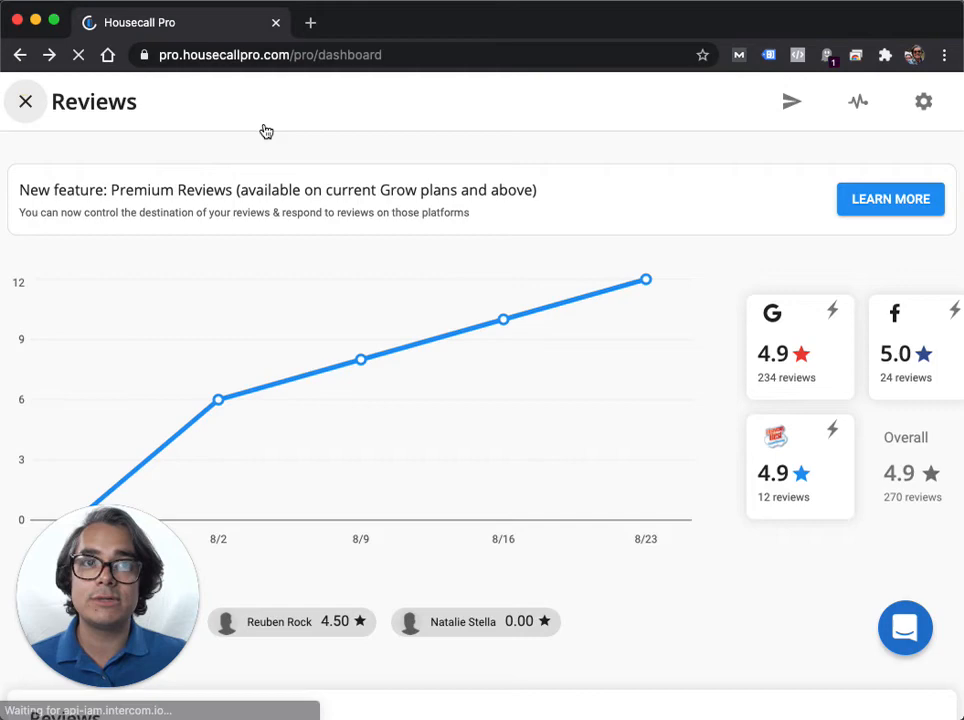
Return to the dashboard and open the RR account menu.
click(25, 101)
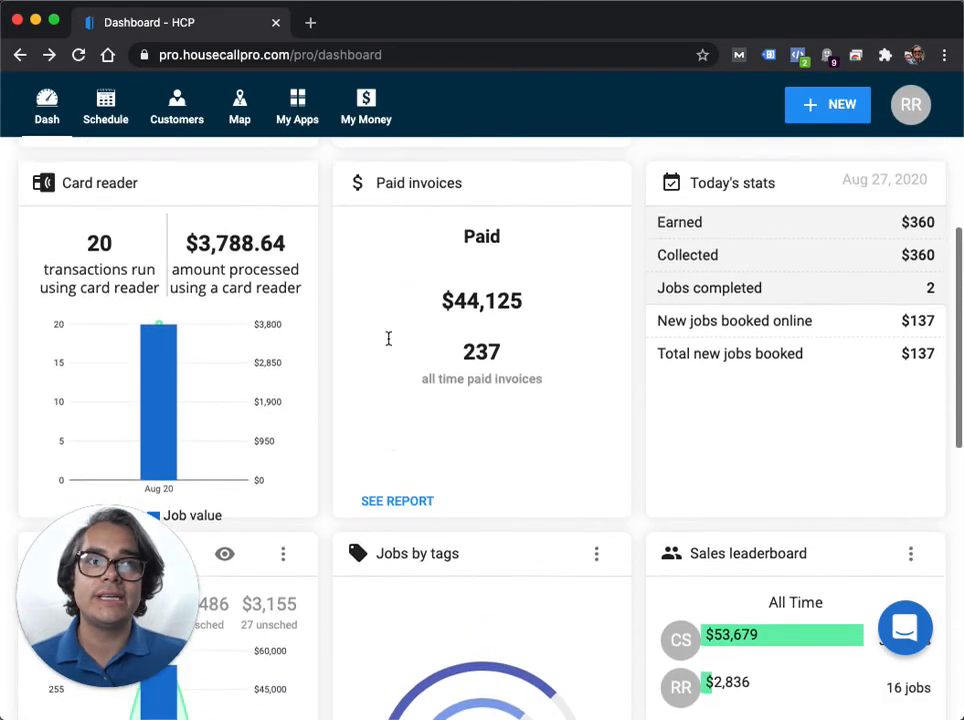
scroll(up, 3)
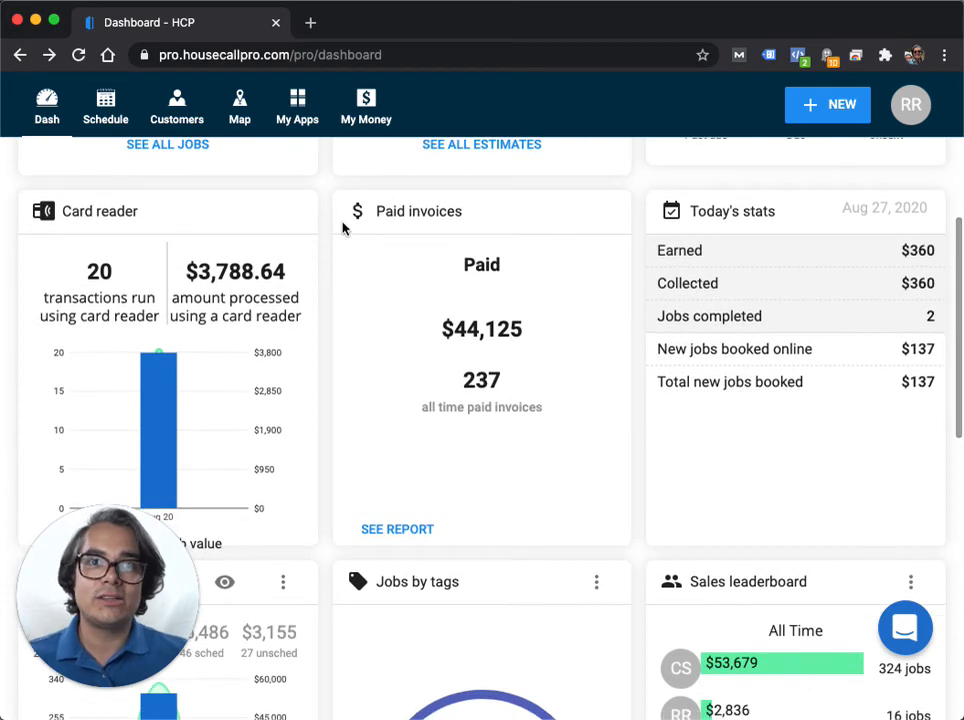
click(909, 104)
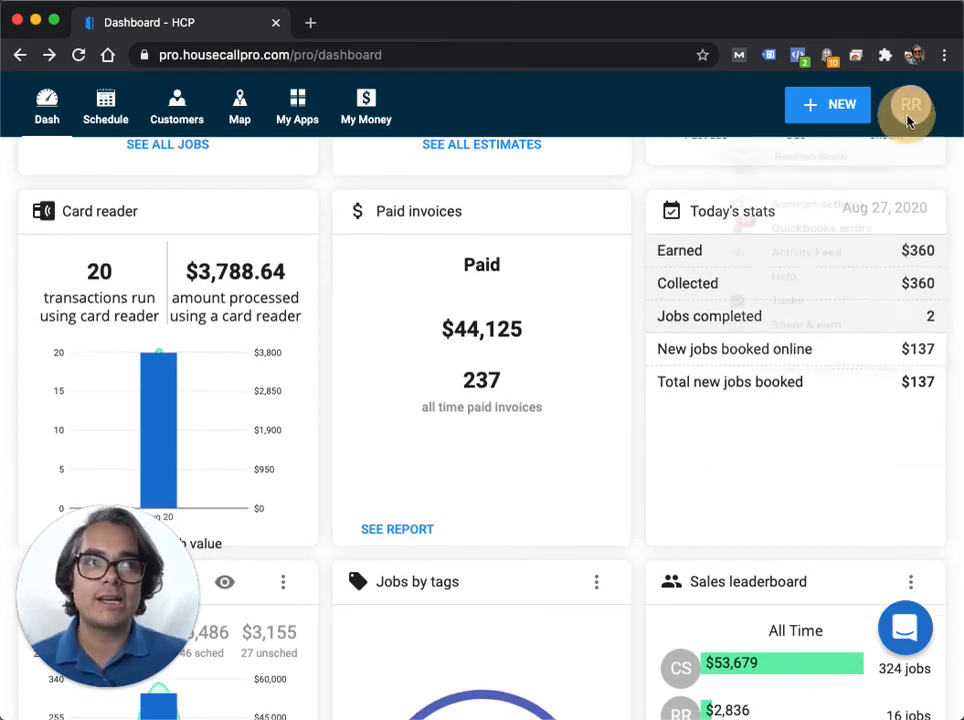
click(908, 104)
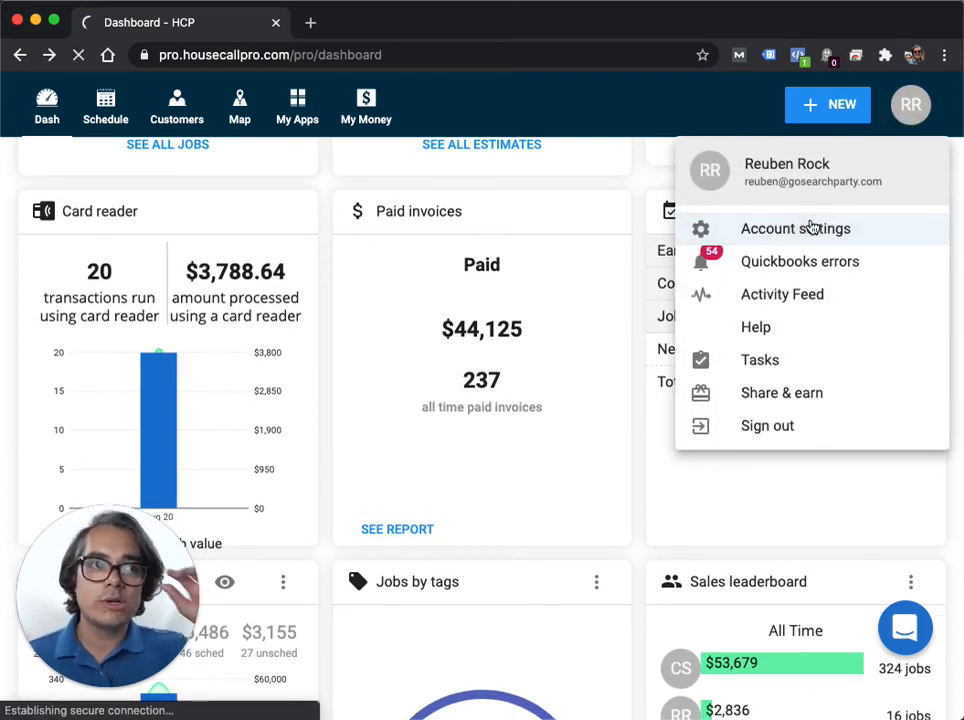
Open Account settings, then Text messages, and view the Job finished message card.
click(796, 228)
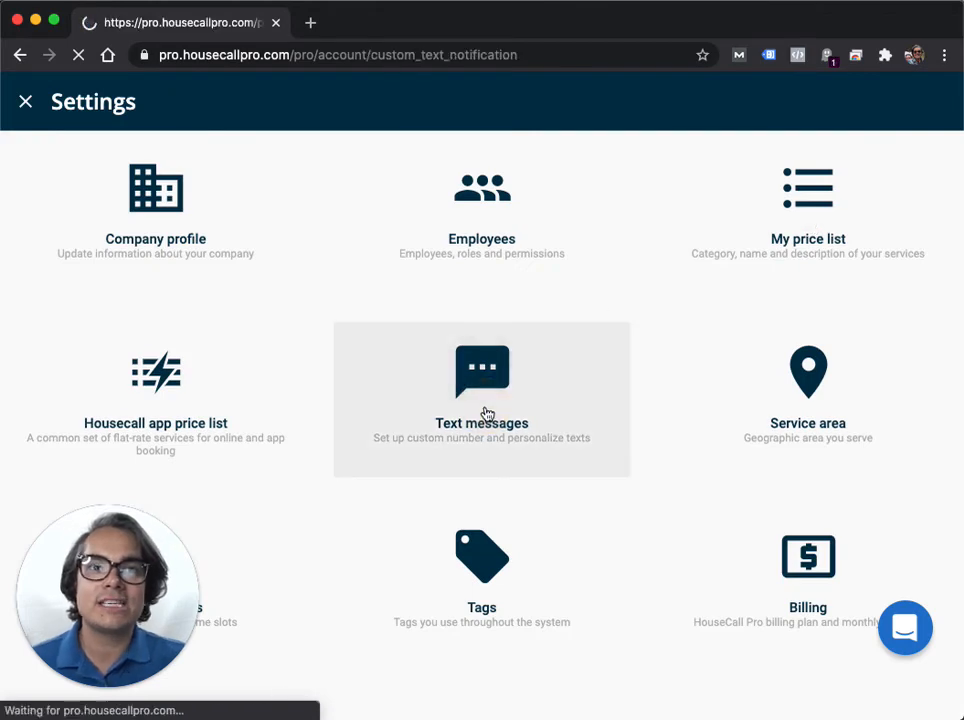
click(481, 400)
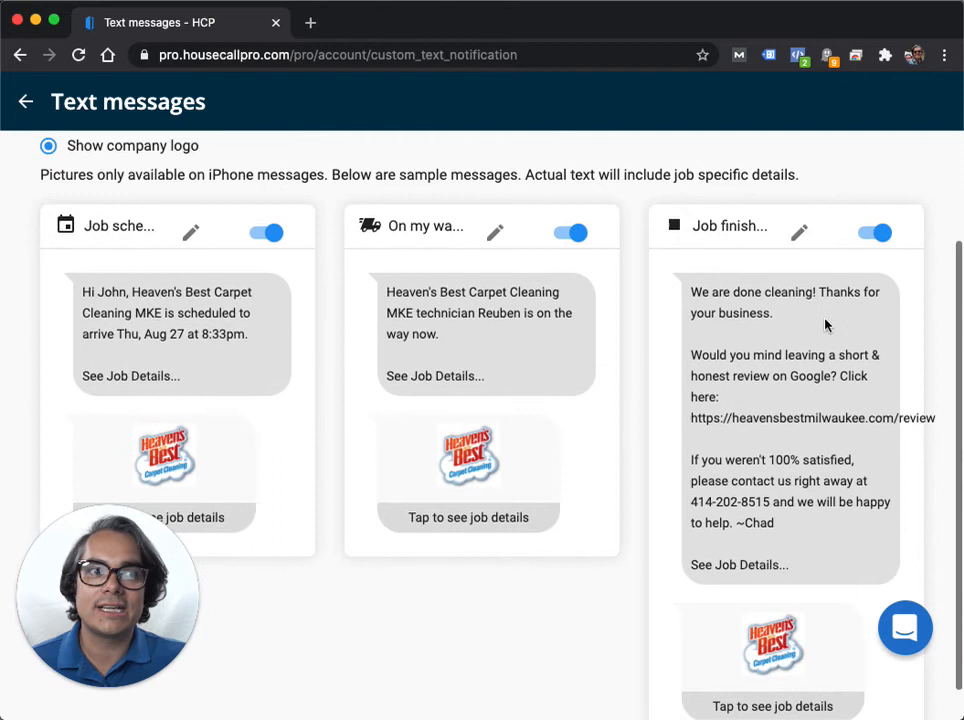
scroll(up, 3)
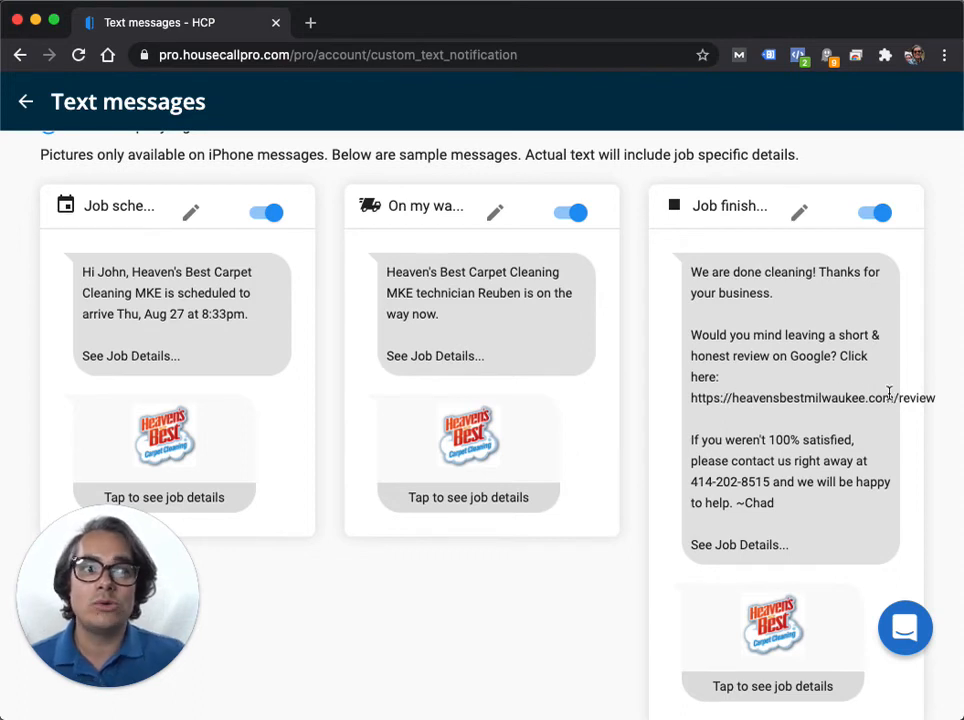
mouse_move(712, 327)
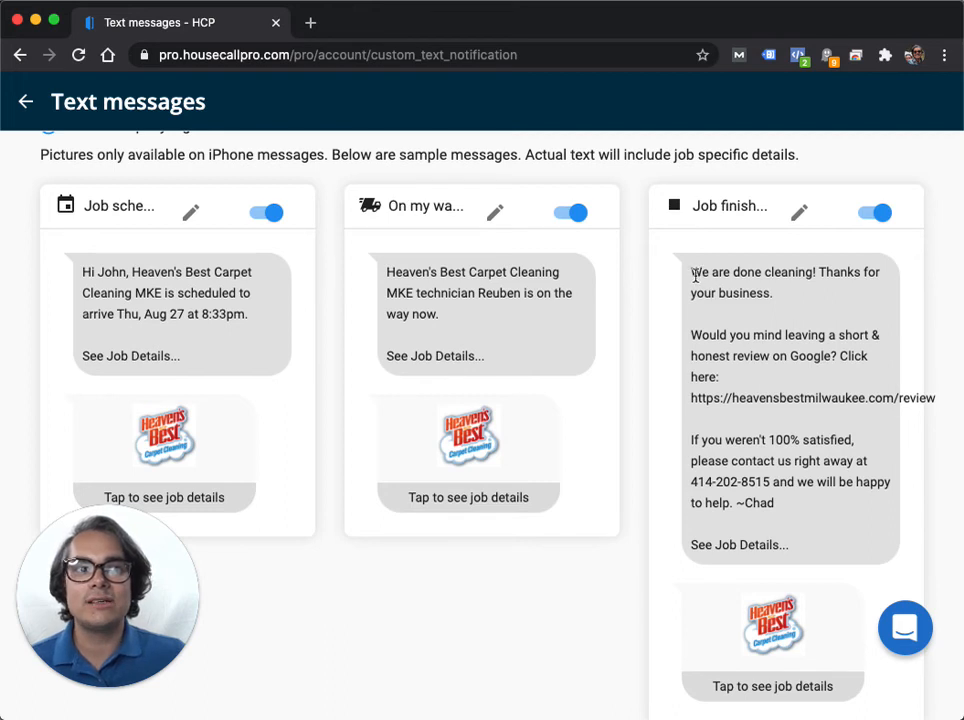
mouse_move(705, 342)
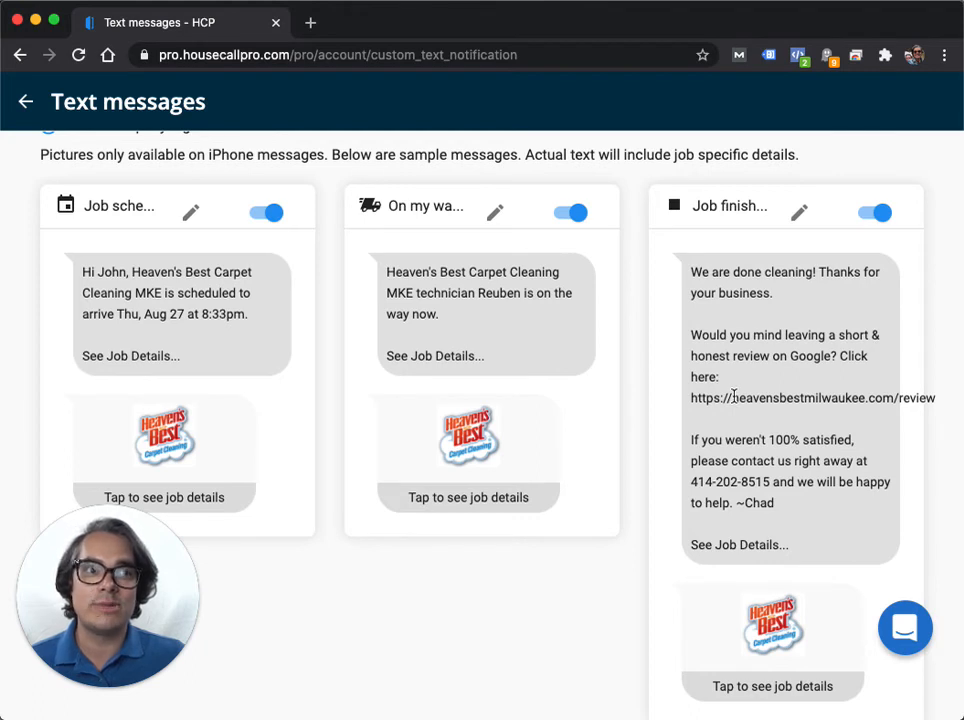
mouse_move(668, 350)
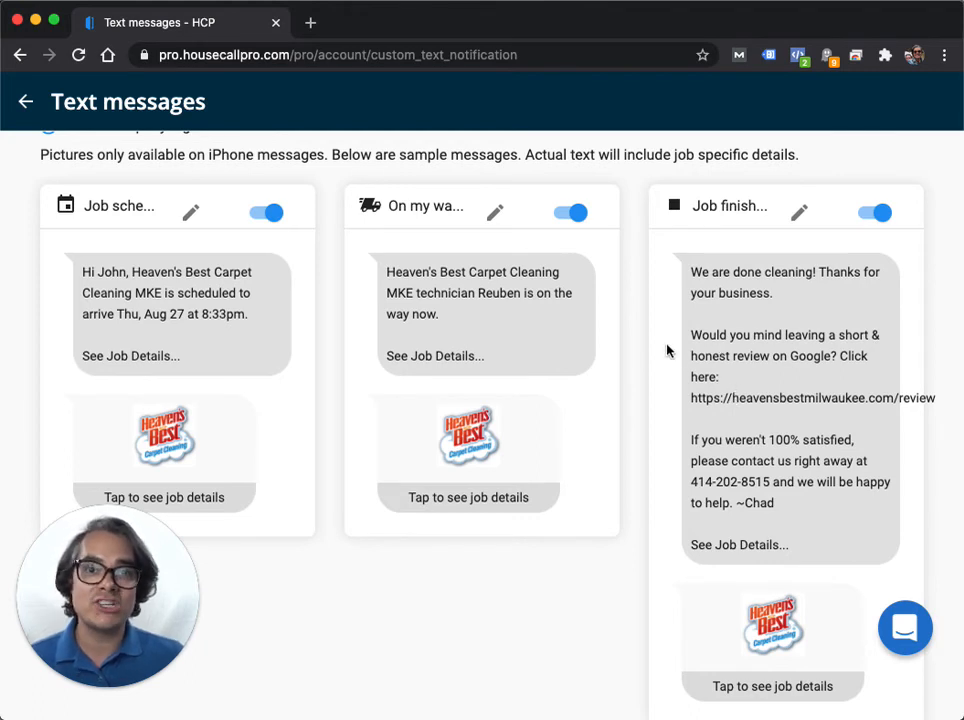